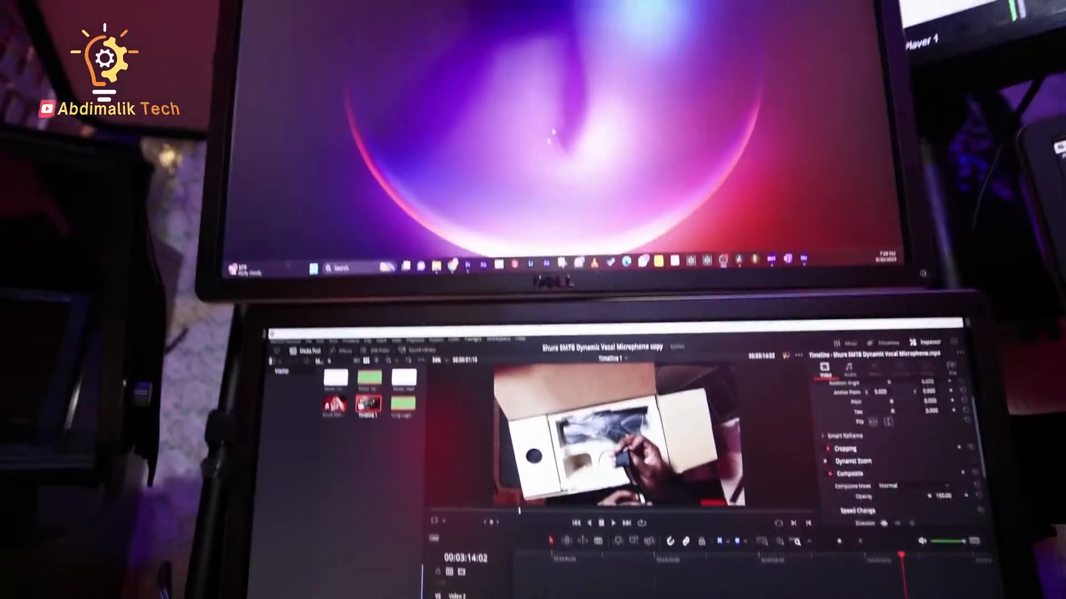
# Open the Workspace menu to show the dual screen and clean feed options.
pyautogui.click(373, 18)
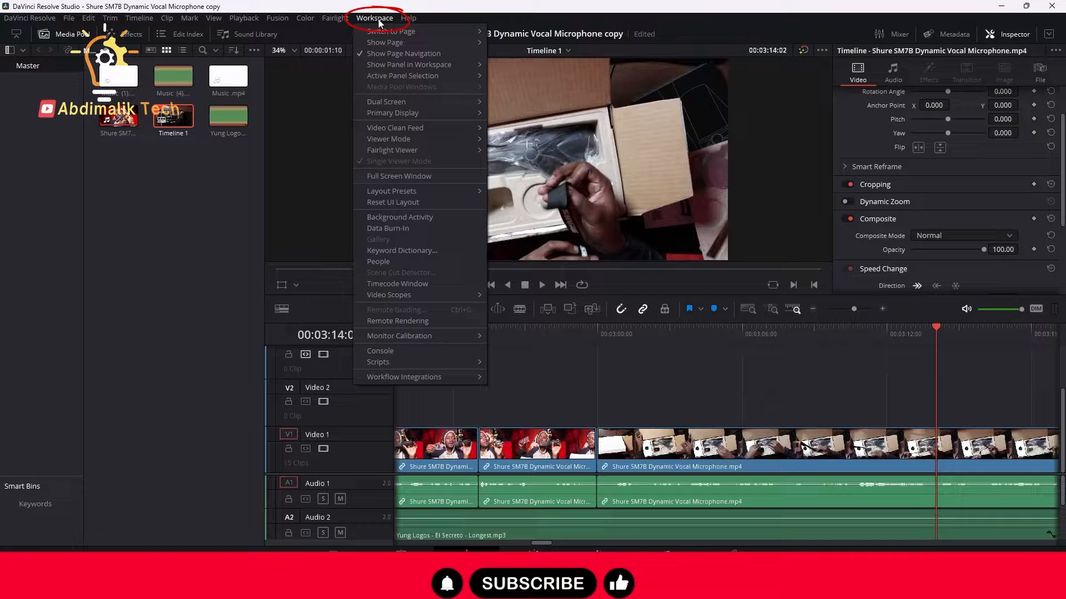
pyautogui.moveTo(386, 95)
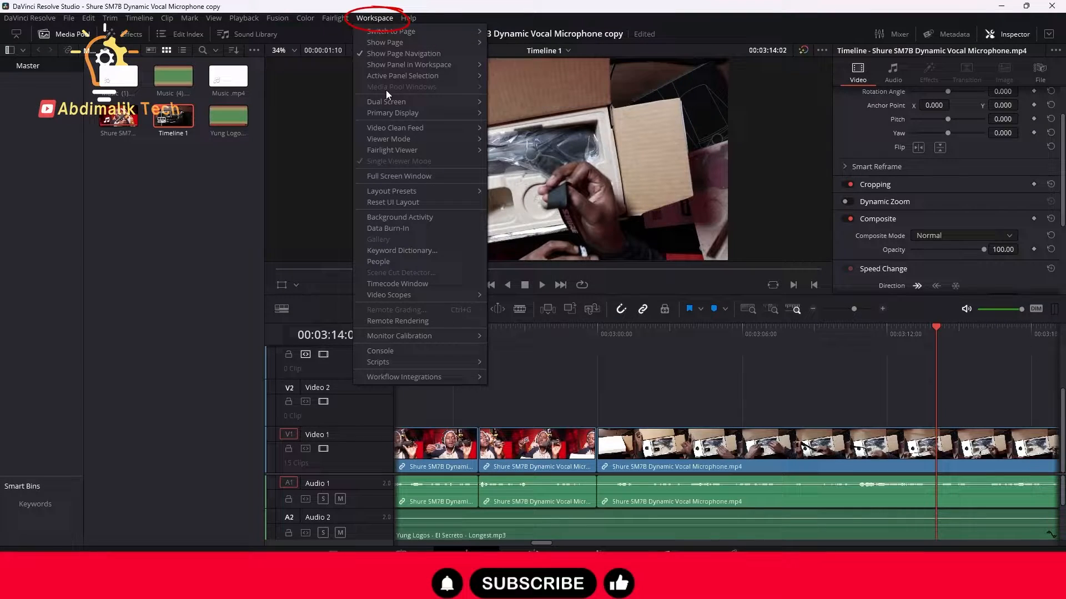
pyautogui.moveTo(393, 113)
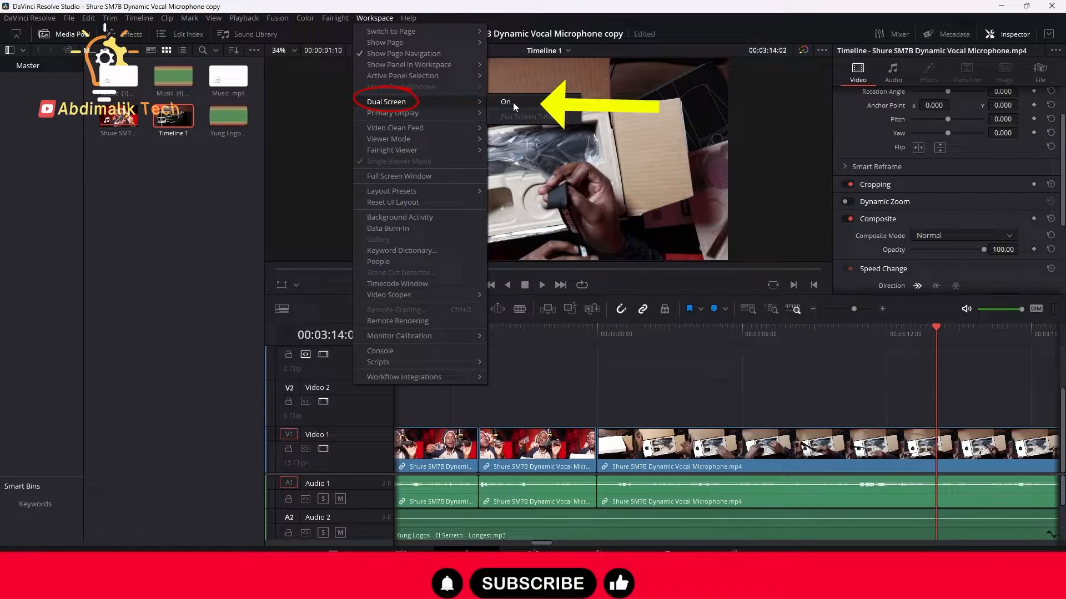
pyautogui.moveTo(522, 131)
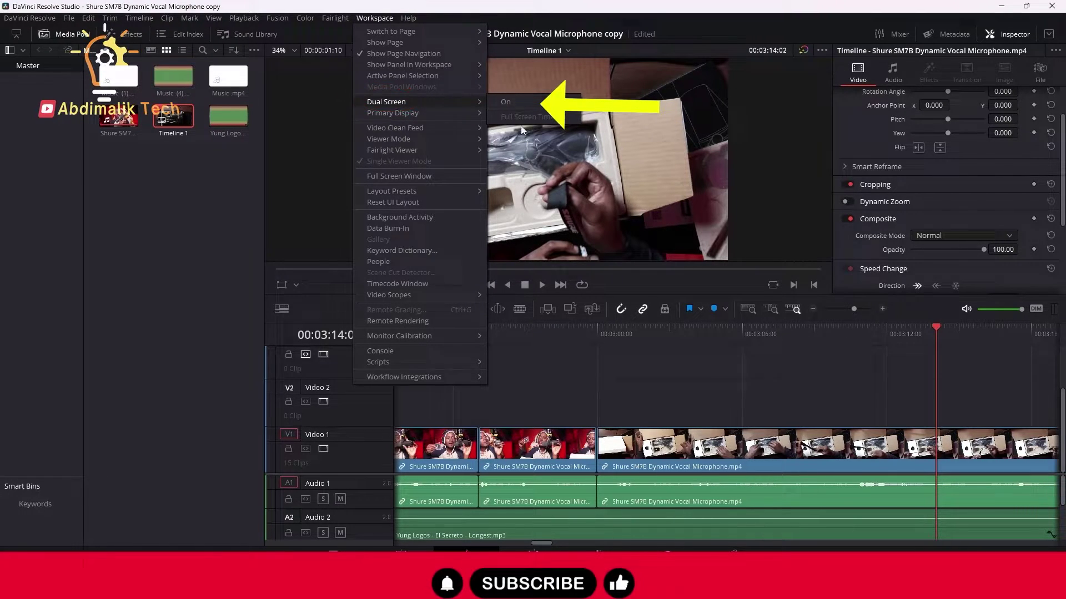
pyautogui.moveTo(459, 166)
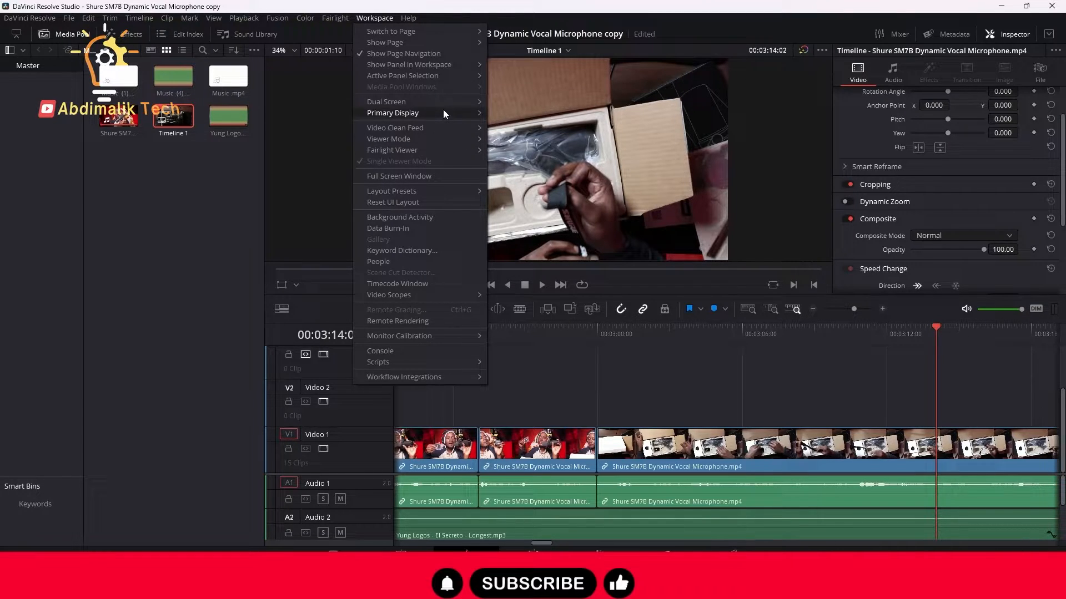
pyautogui.moveTo(393, 113)
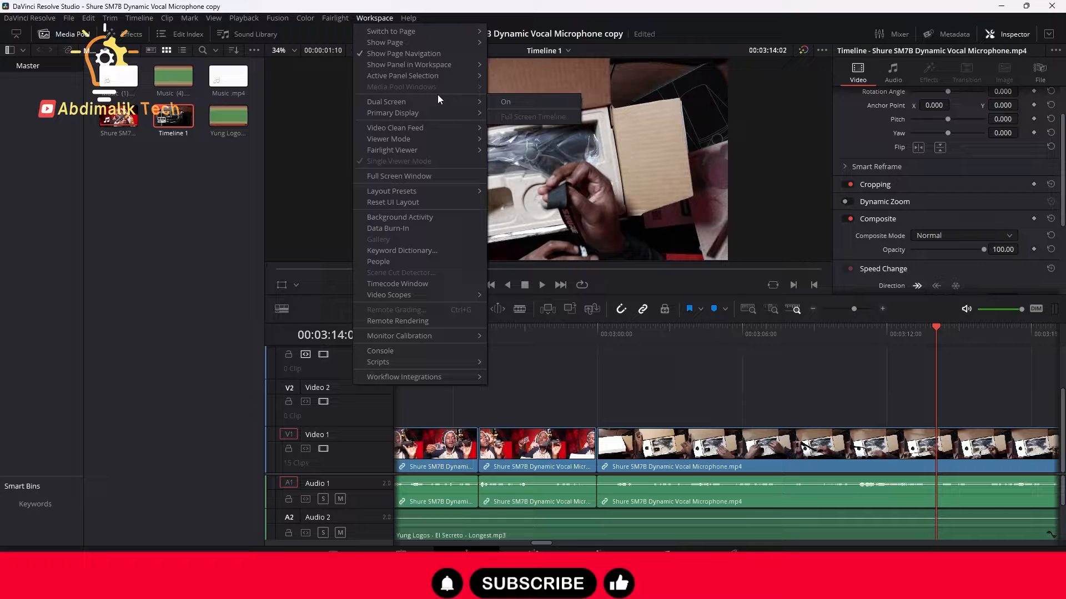
pyautogui.moveTo(441, 94)
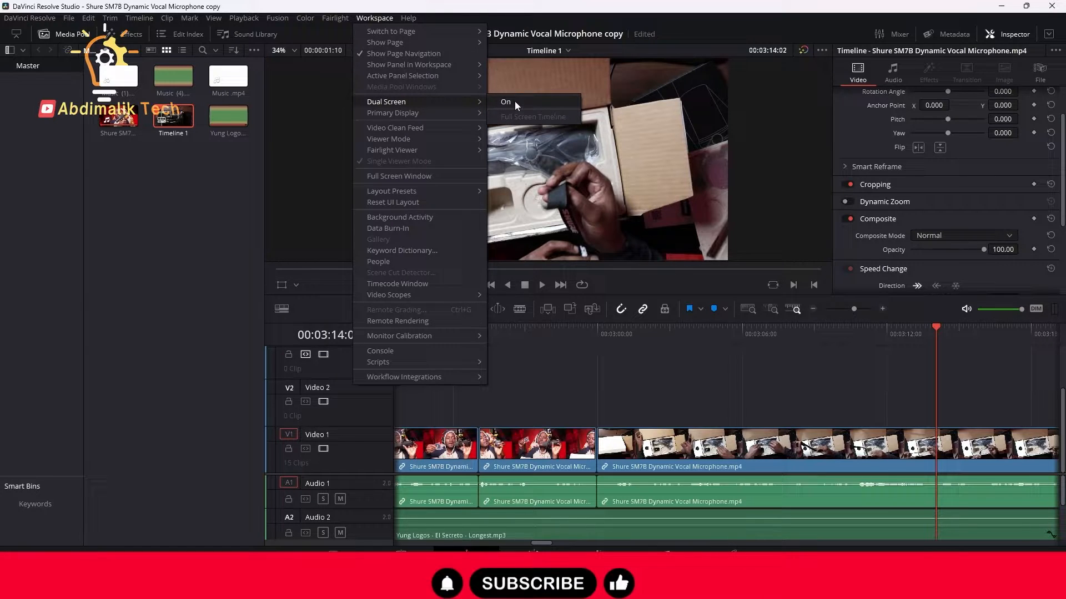
pyautogui.moveTo(505, 103)
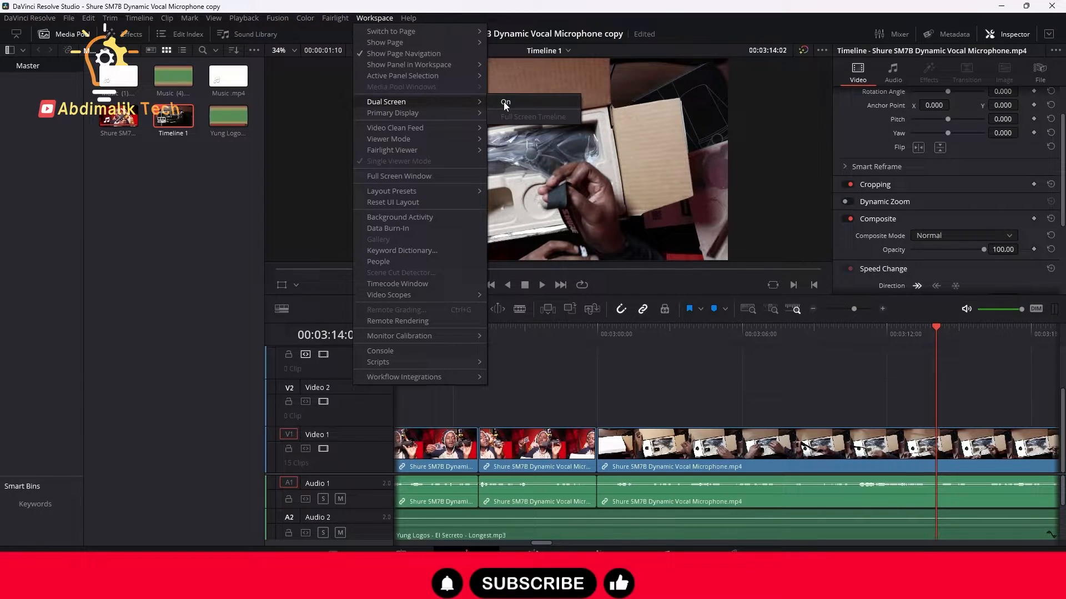
pyautogui.moveTo(409, 161)
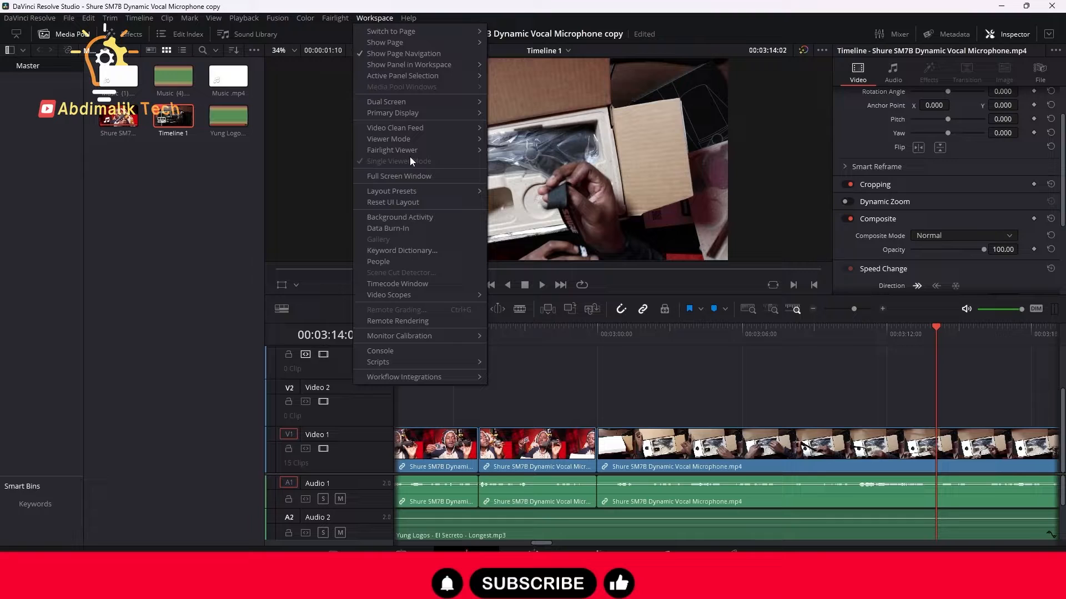
pyautogui.moveTo(410, 219)
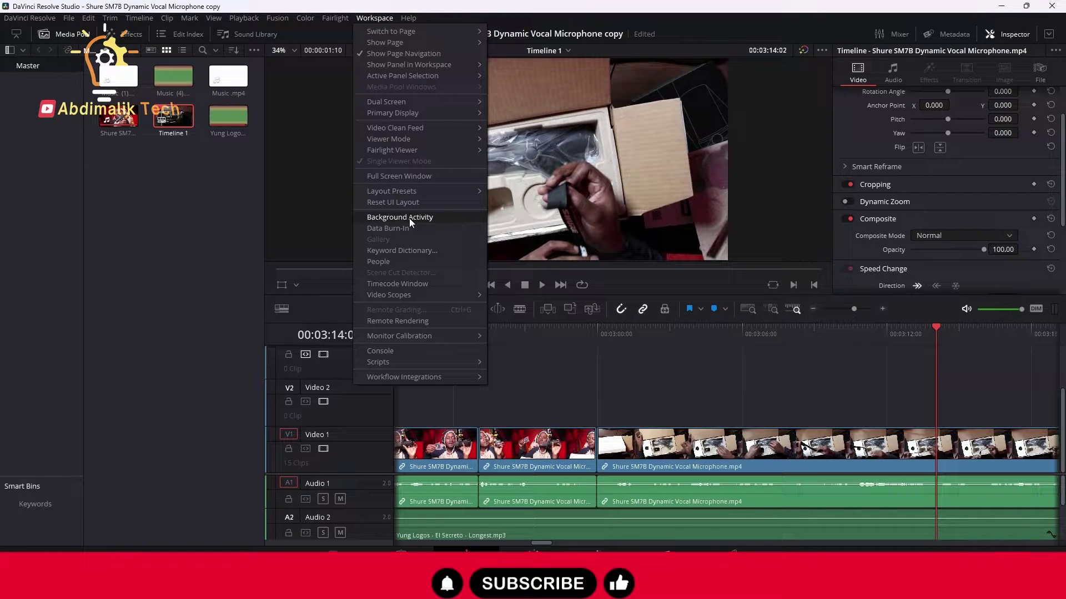
pyautogui.moveTo(389, 139)
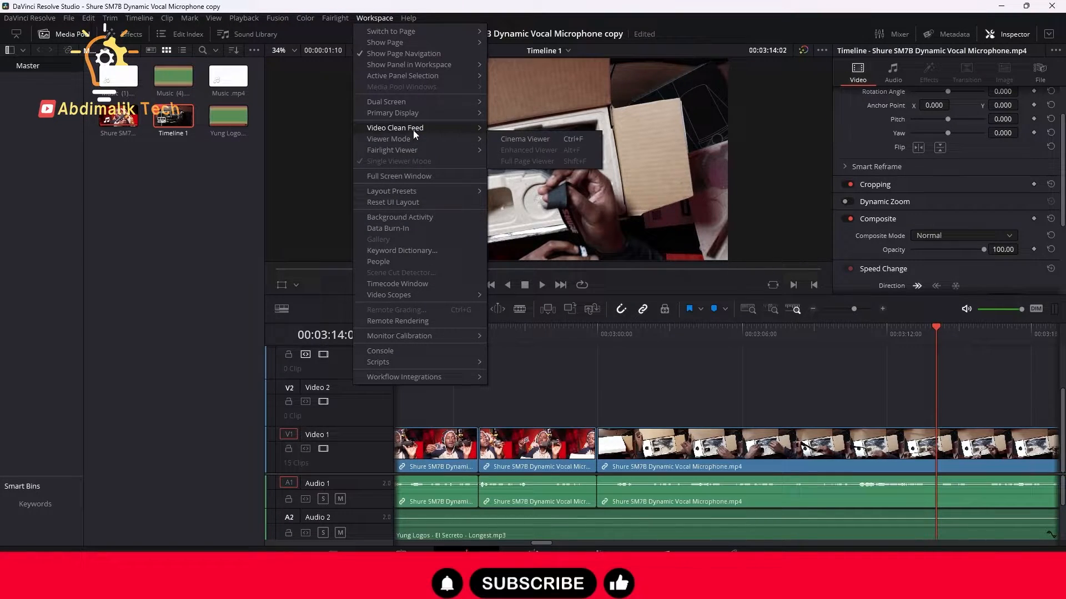
# Send the Video Clean Feed to a Generic PnP Monitor and close the Workspace menu.
pyautogui.click(394, 128)
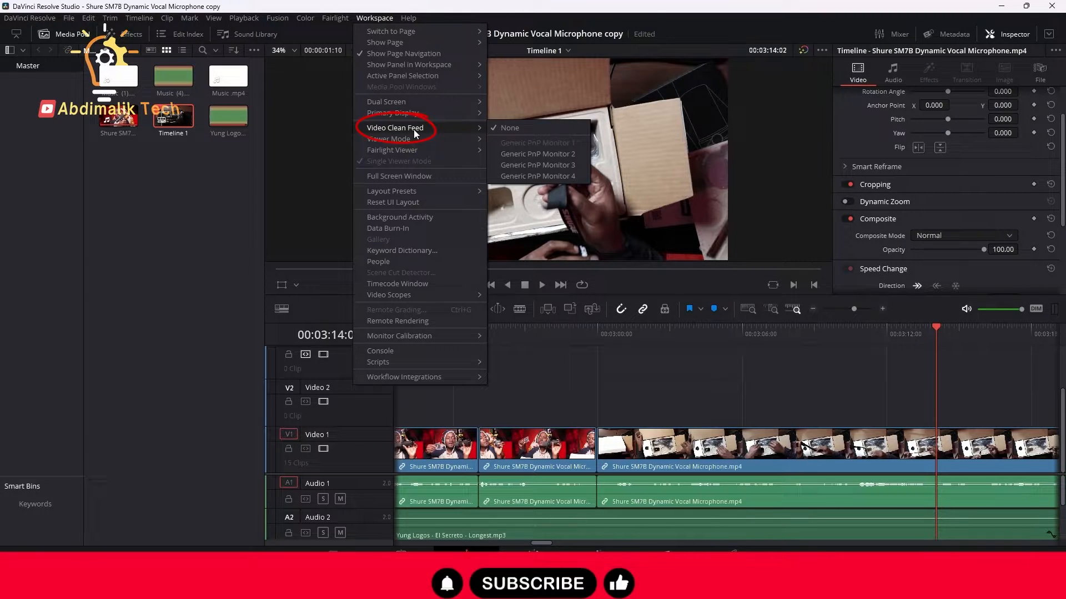
pyautogui.moveTo(530, 151)
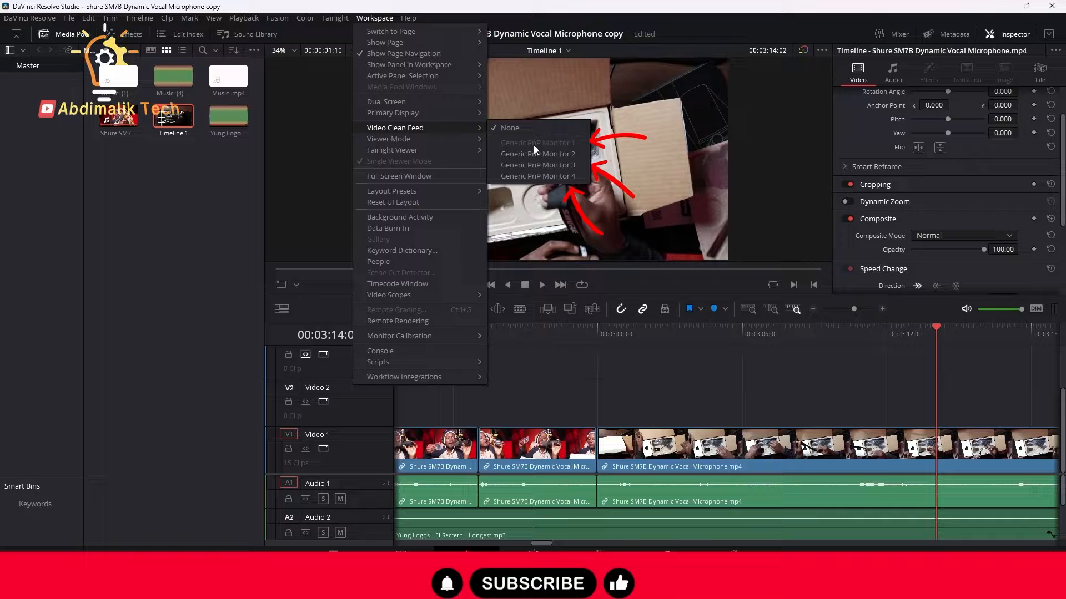
pyautogui.moveTo(537, 153)
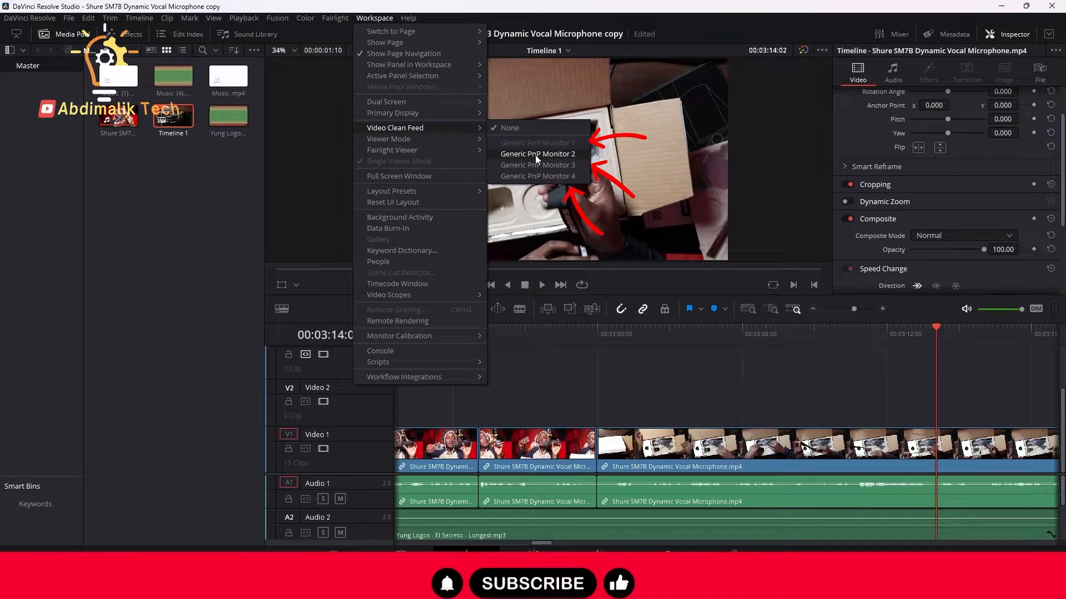
pyautogui.moveTo(538, 179)
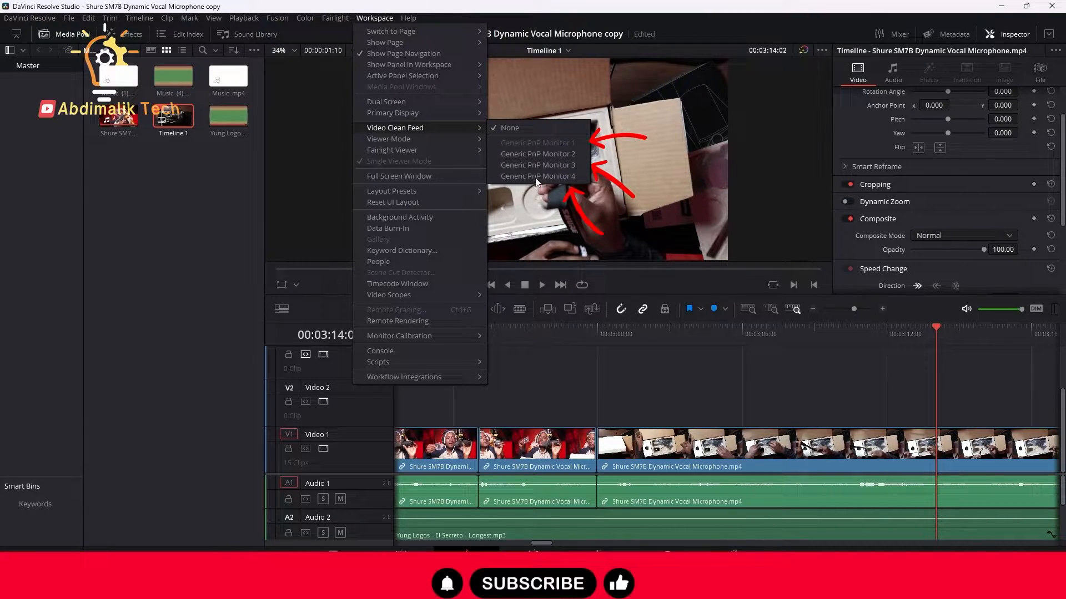
pyautogui.moveTo(538, 166)
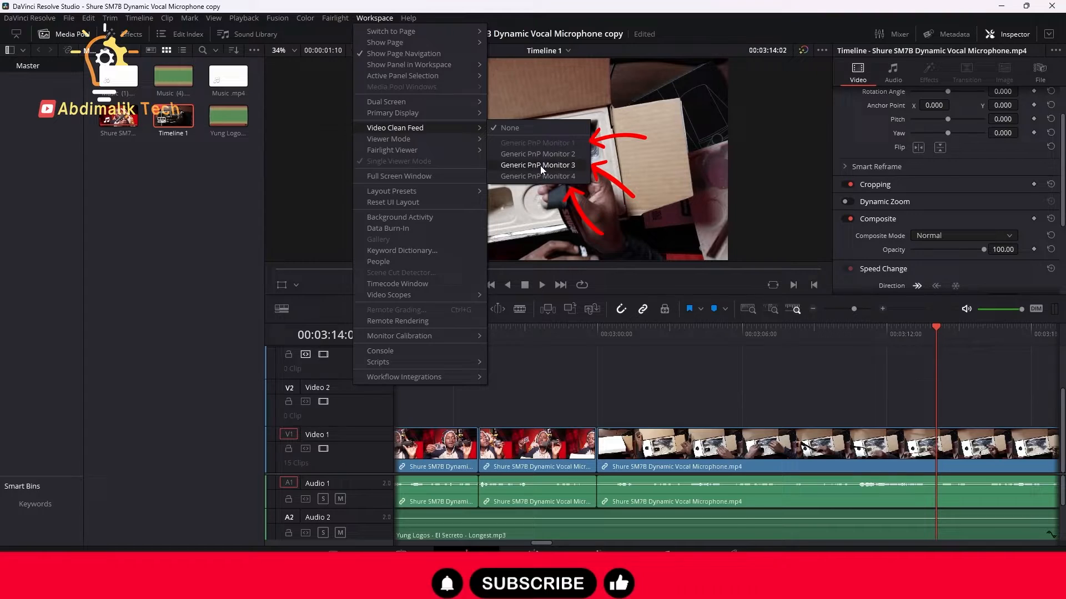
pyautogui.moveTo(538, 154)
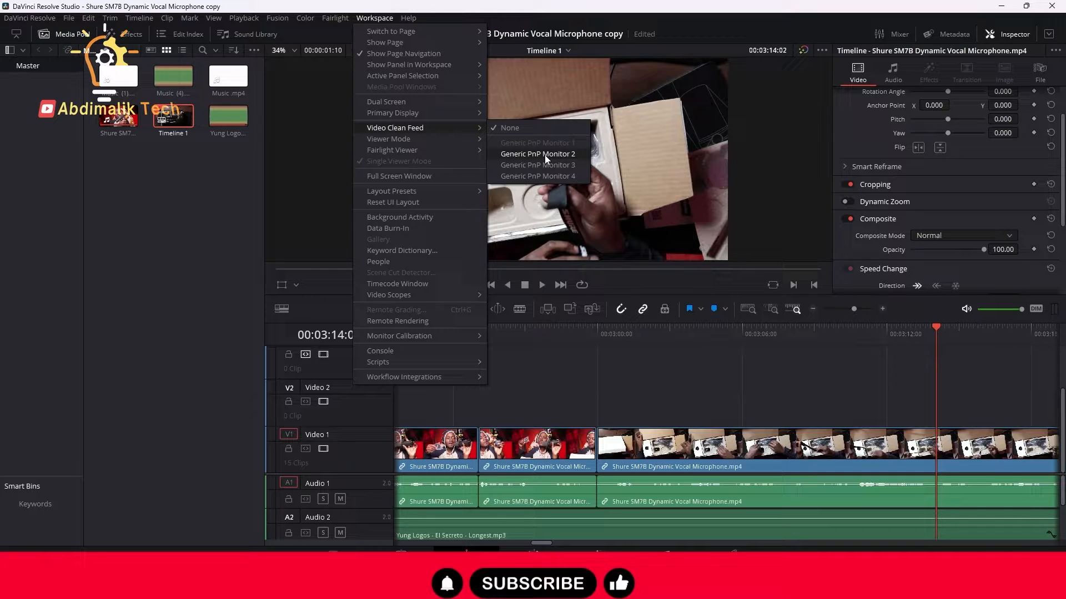
pyautogui.moveTo(439, 166)
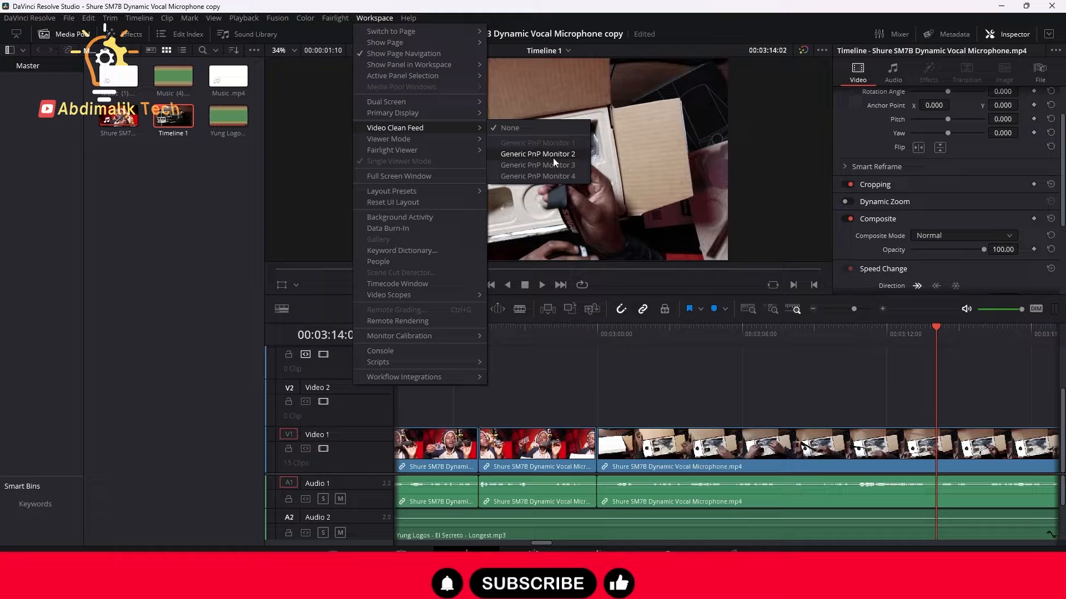
pyautogui.moveTo(538, 164)
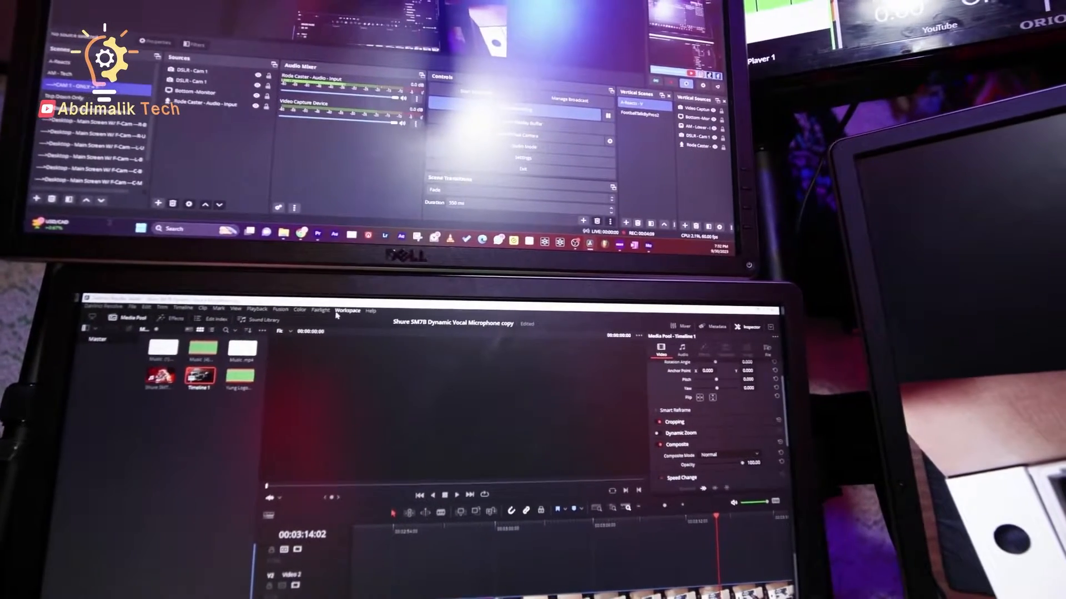
pyautogui.click(375, 18)
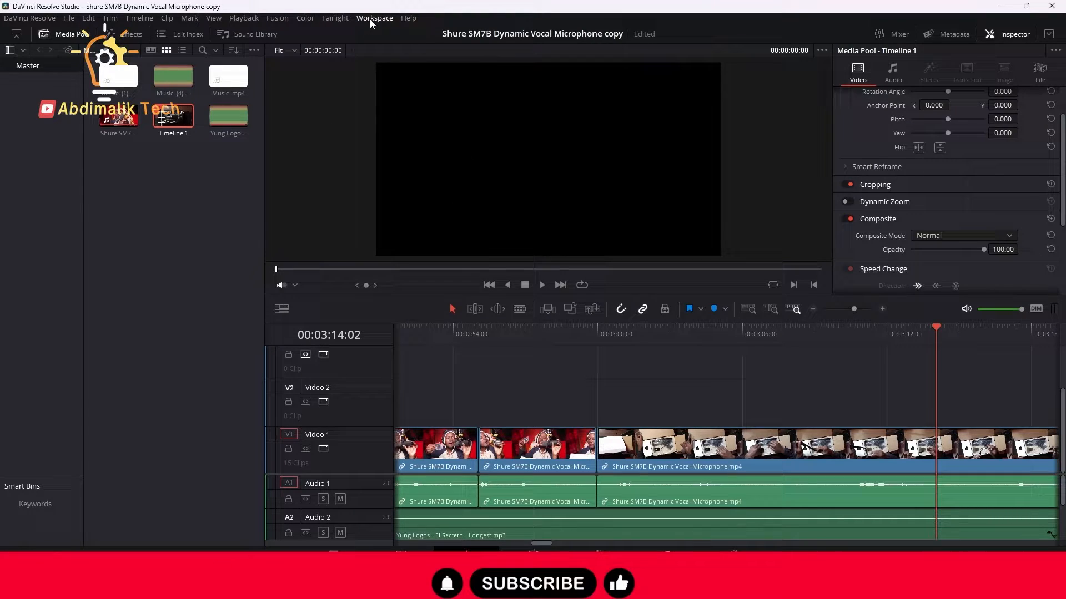
# Move the playhead to about 00:03:12:17 to show the microphone box frame.
pyautogui.click(374, 18)
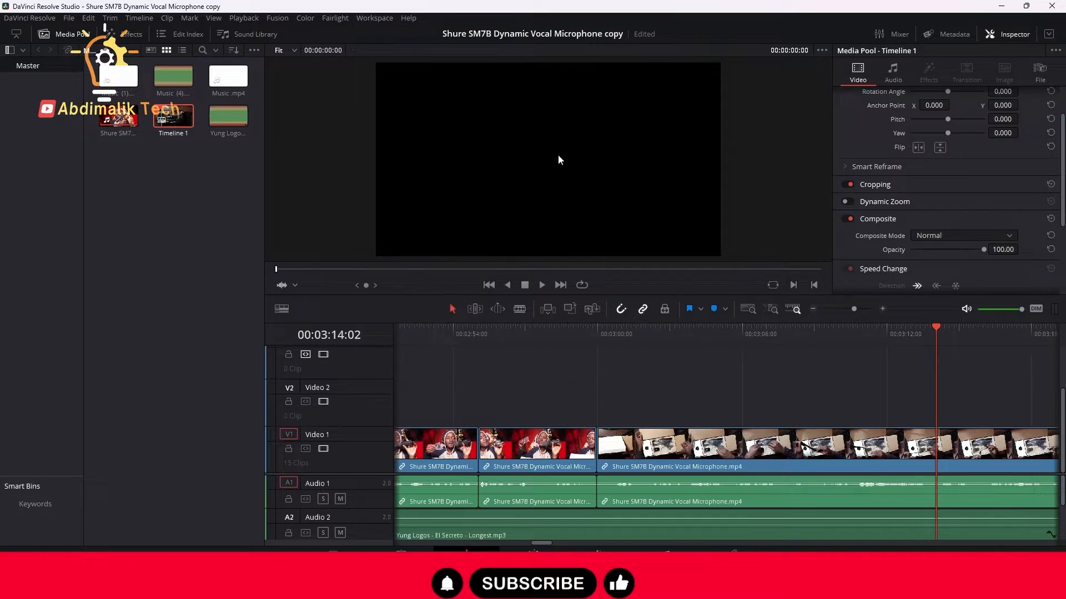
pyautogui.moveTo(912, 375)
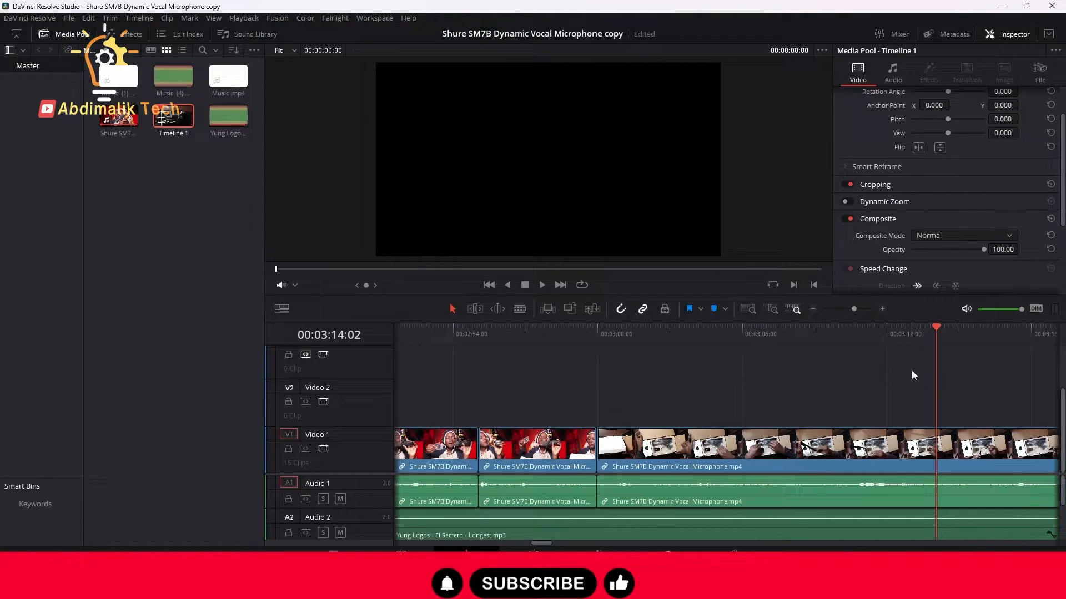
pyautogui.click(899, 334)
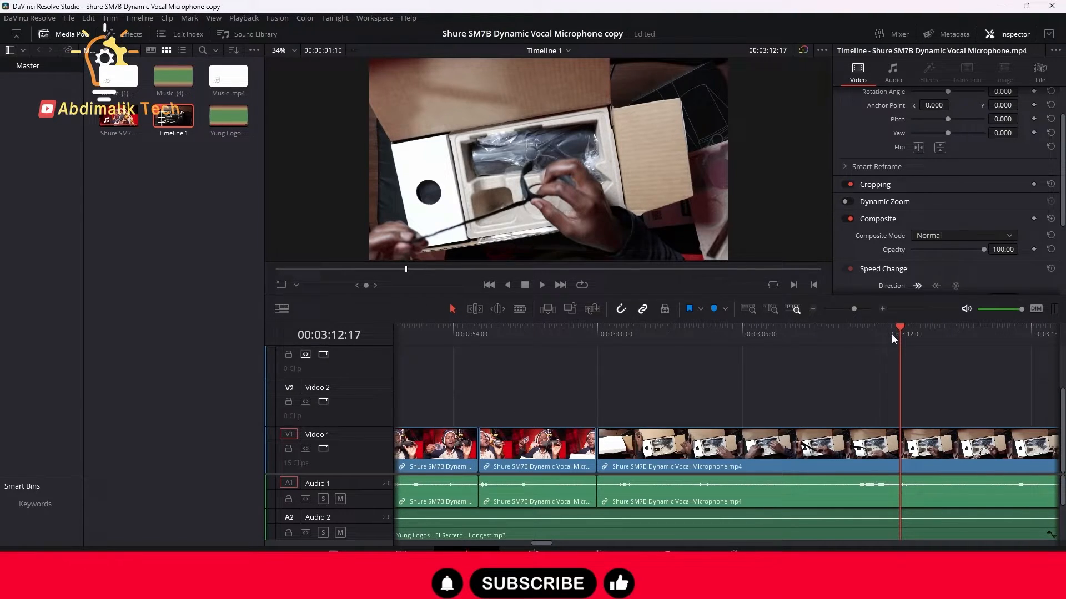